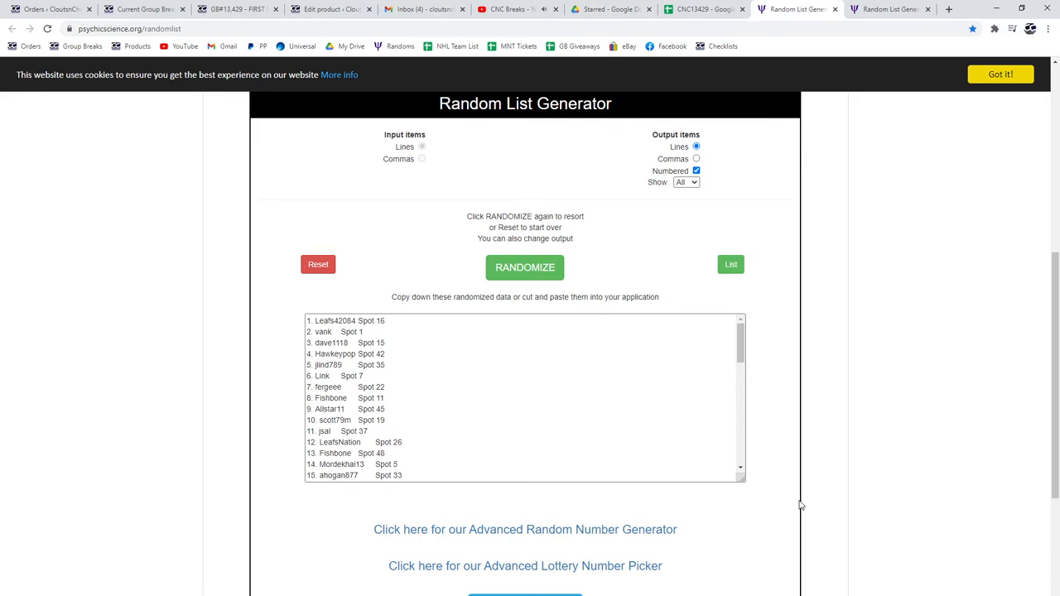
{"action": "mouse_move", "coordinate": [886, 378]}
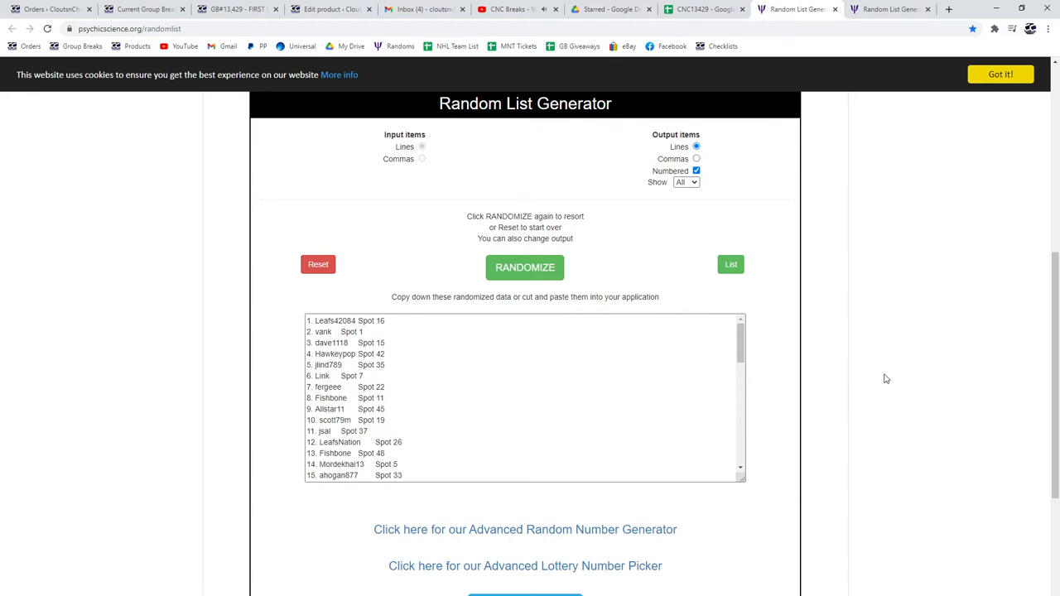
{"action": "mouse_move", "coordinate": [876, 282]}
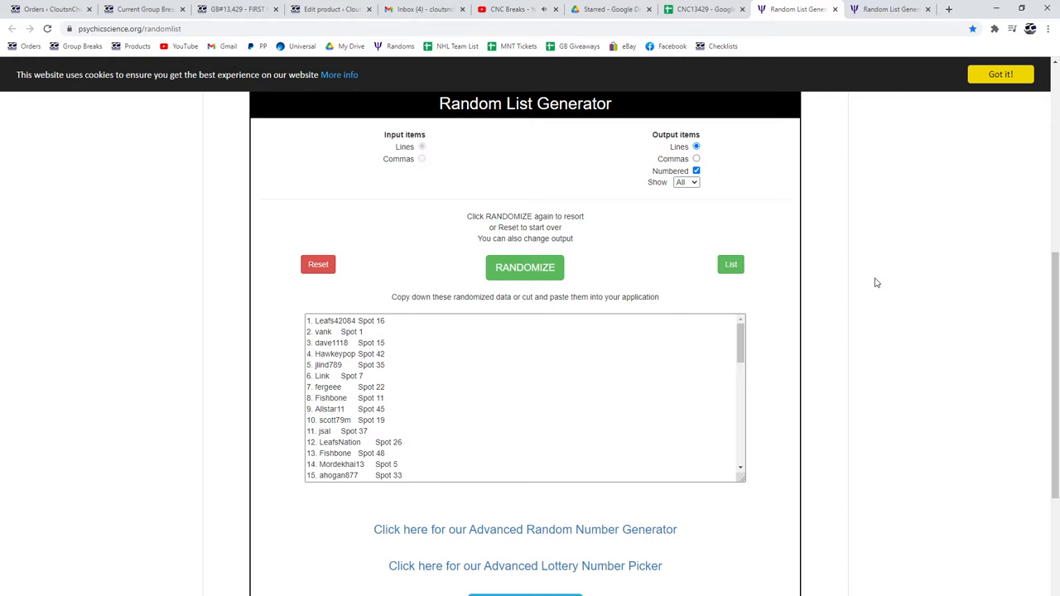
- Reshuffle the name-and-spot list, copy it, and move to the CNC13429 spreadsheet
{"action": "left_click", "coordinate": [525, 267]}
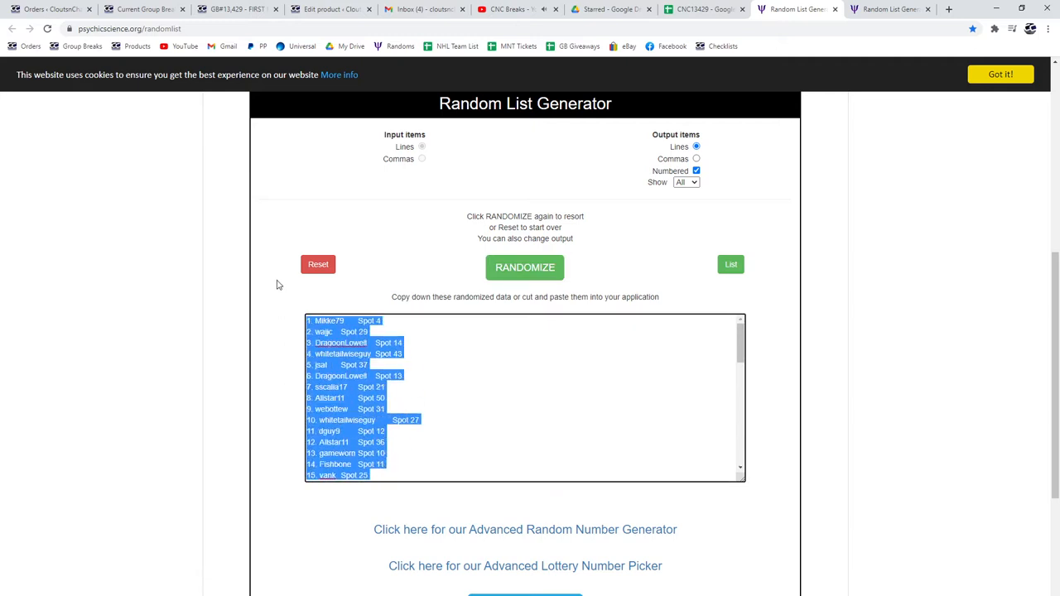
{"action": "left_click", "coordinate": [699, 10]}
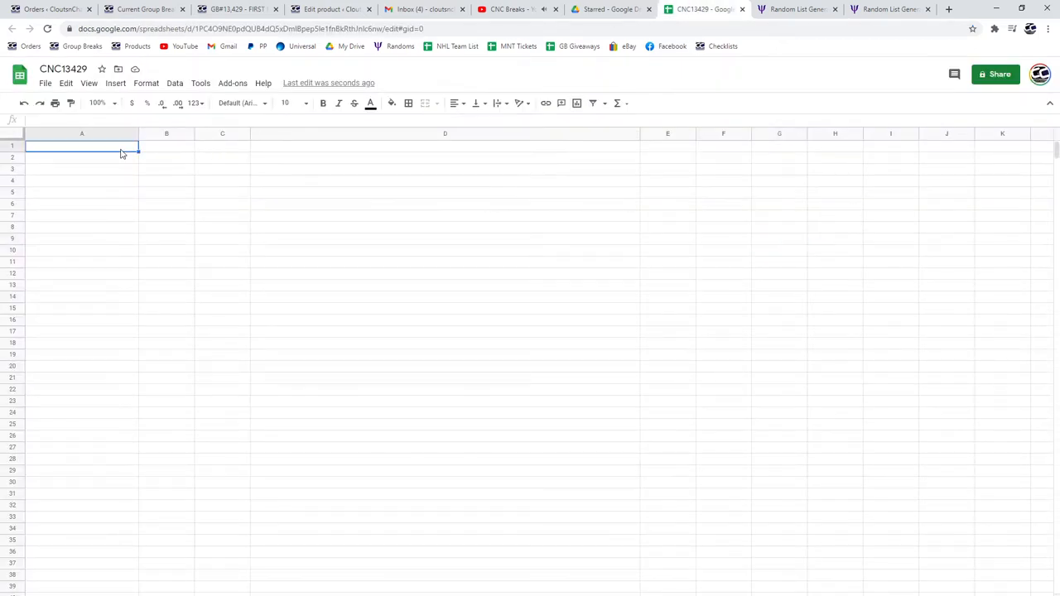
- Reshuffle the 50 card items in the second generator and select the output for copying
{"action": "left_click", "coordinate": [892, 10]}
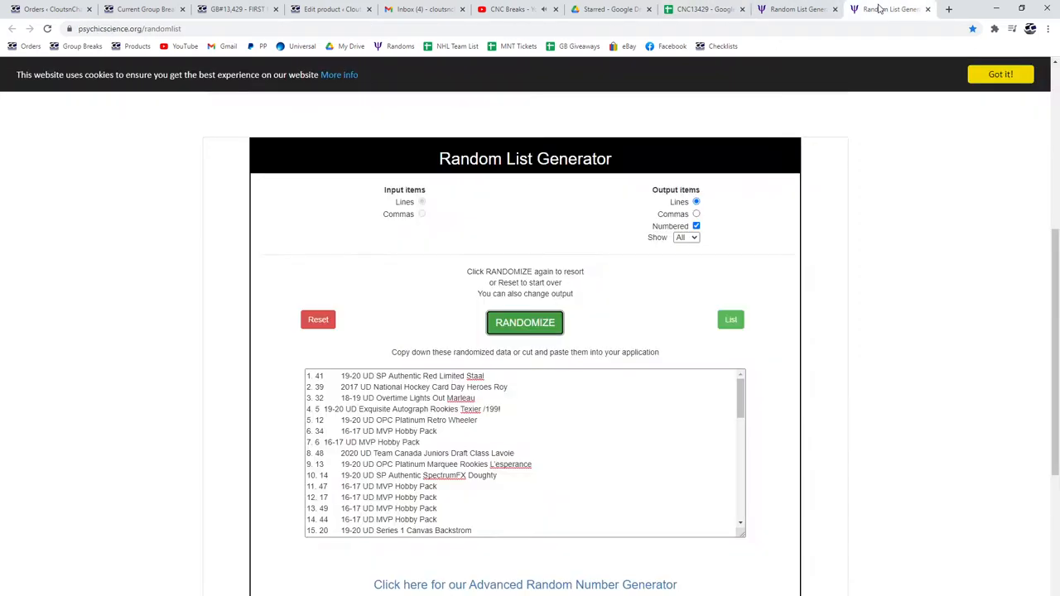
{"action": "left_click", "coordinate": [524, 321]}
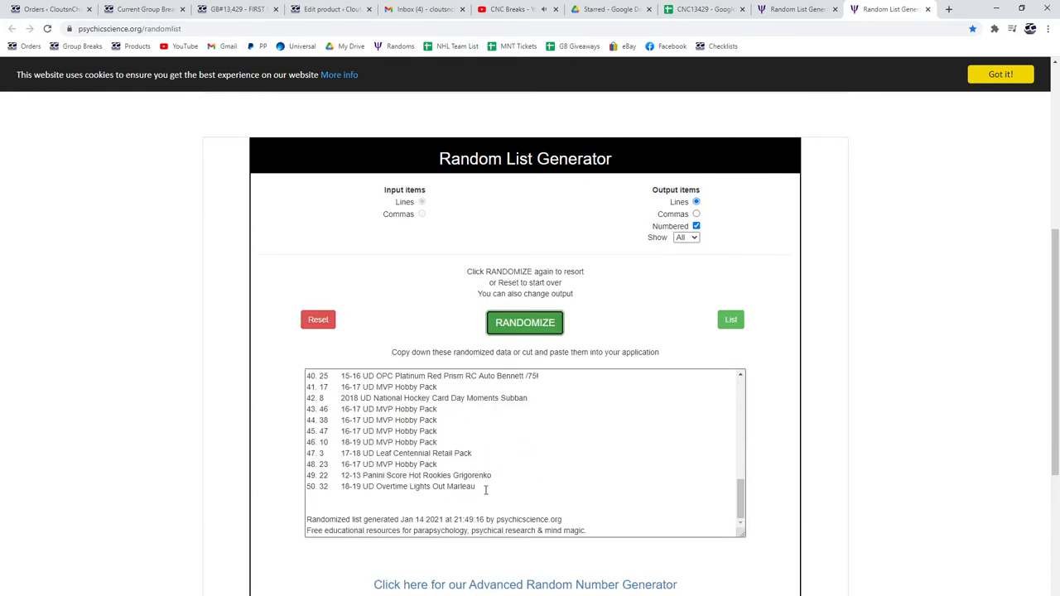
{"action": "left_click", "coordinate": [525, 321]}
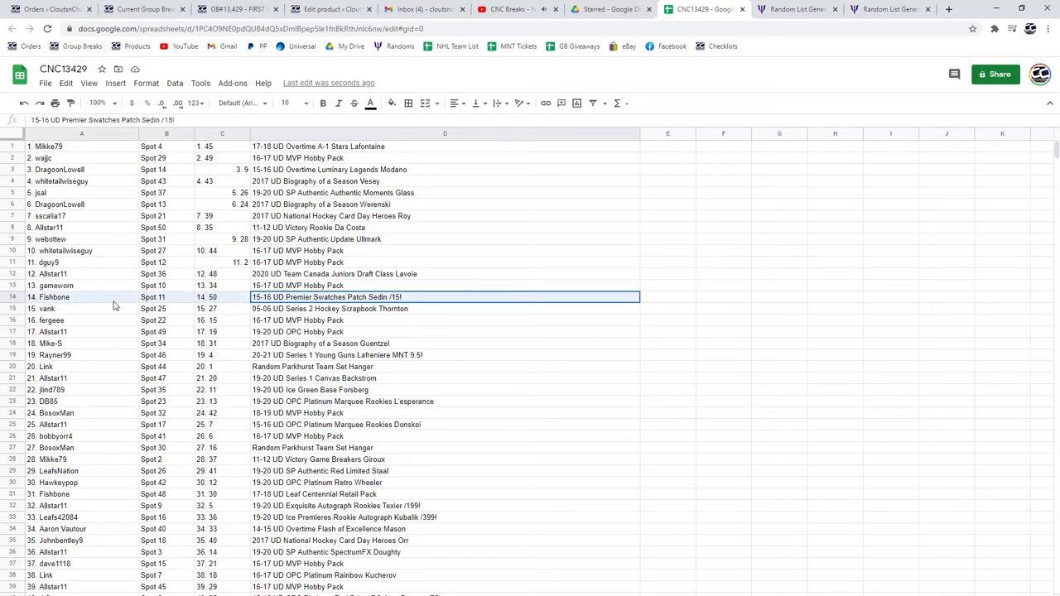
- Paste the card list into column C and bold the Fishbone and Rayner99 rows
{"action": "left_click", "coordinate": [323, 103]}
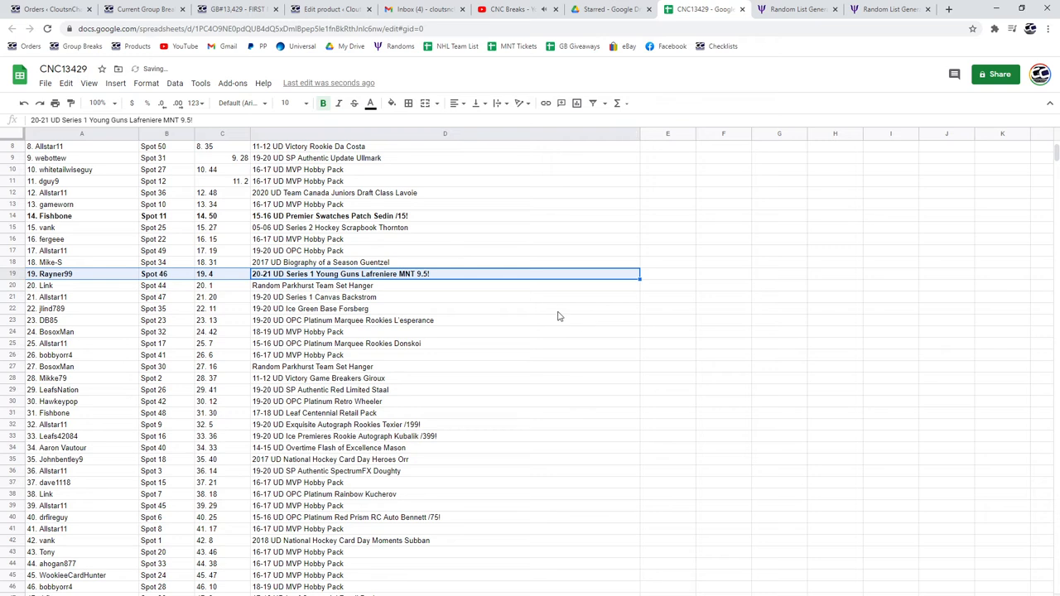
{"action": "scroll", "scroll_direction": "down", "scroll_amount": 3}
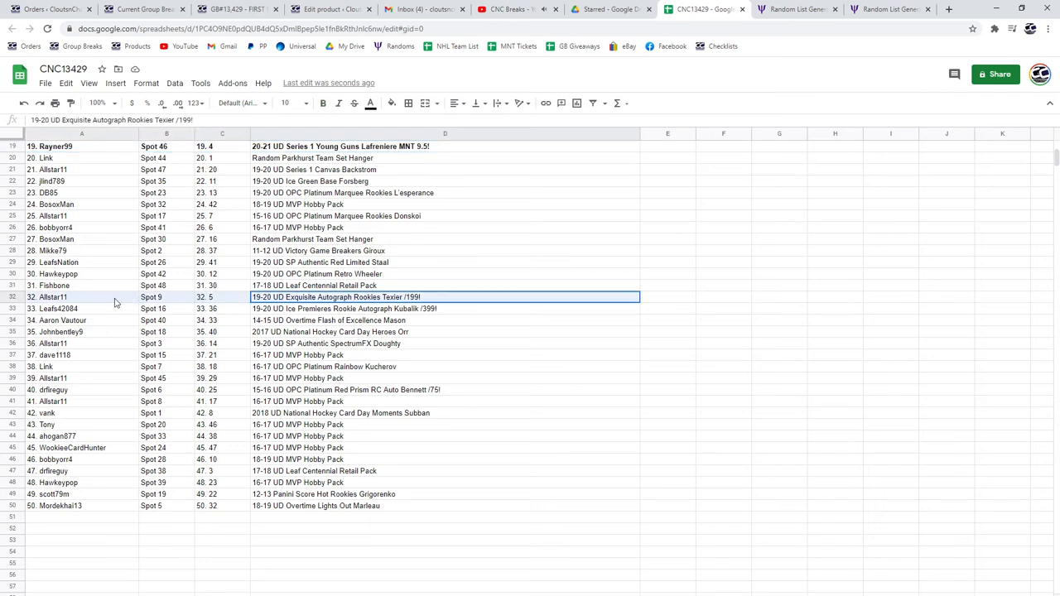
{"action": "mouse_move", "coordinate": [103, 305]}
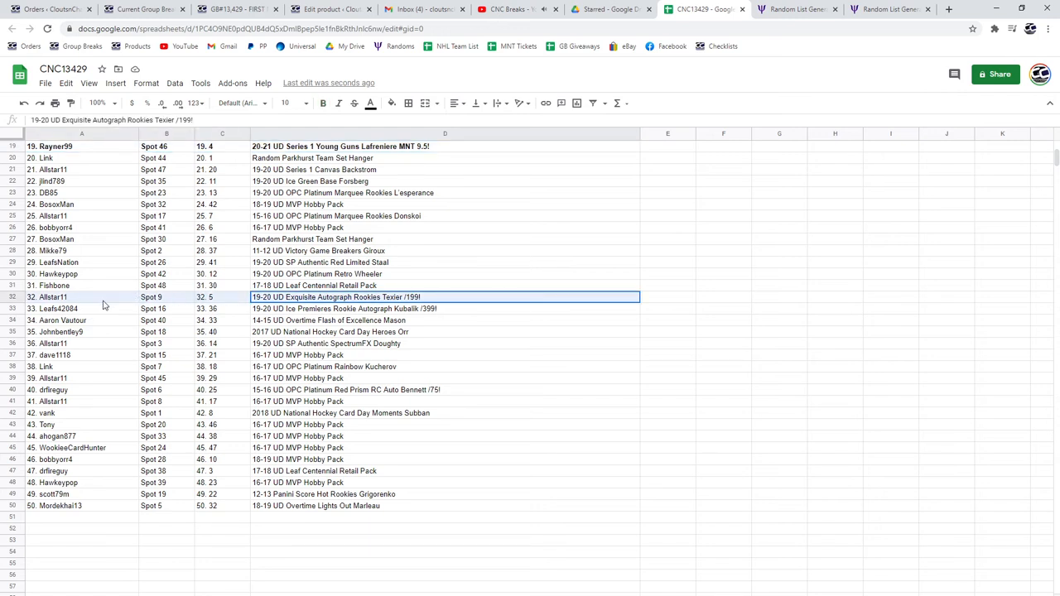